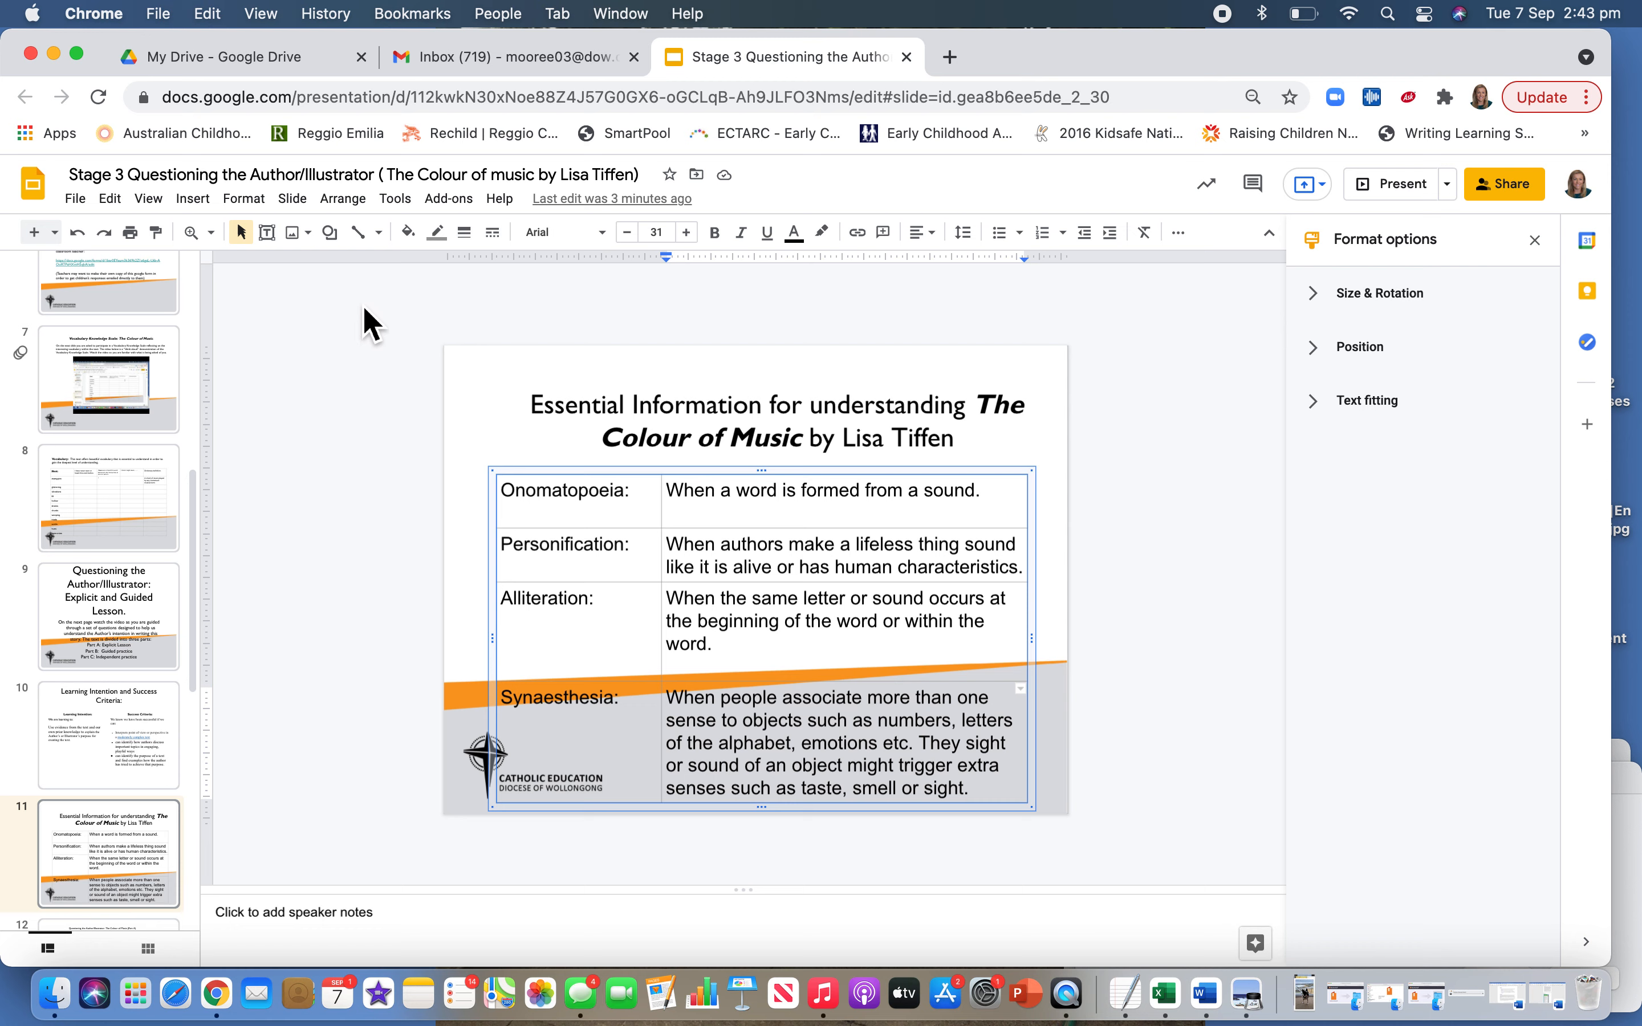
mouse_move(369, 471)
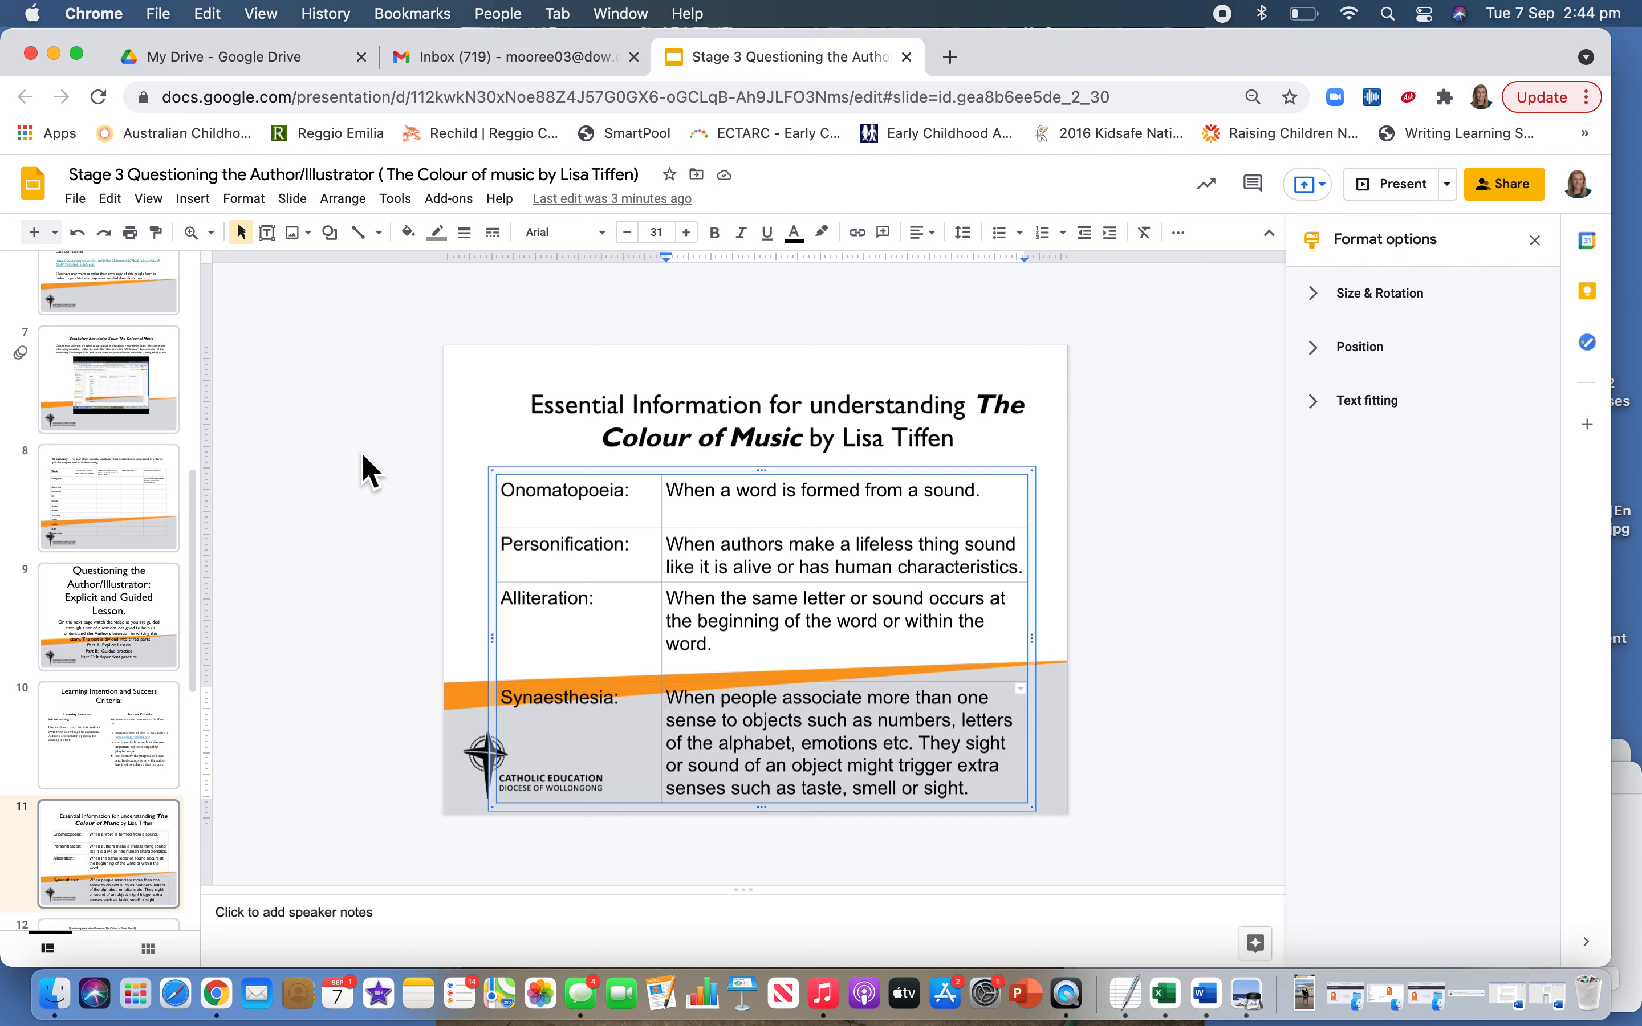
mouse_move(1236, 36)
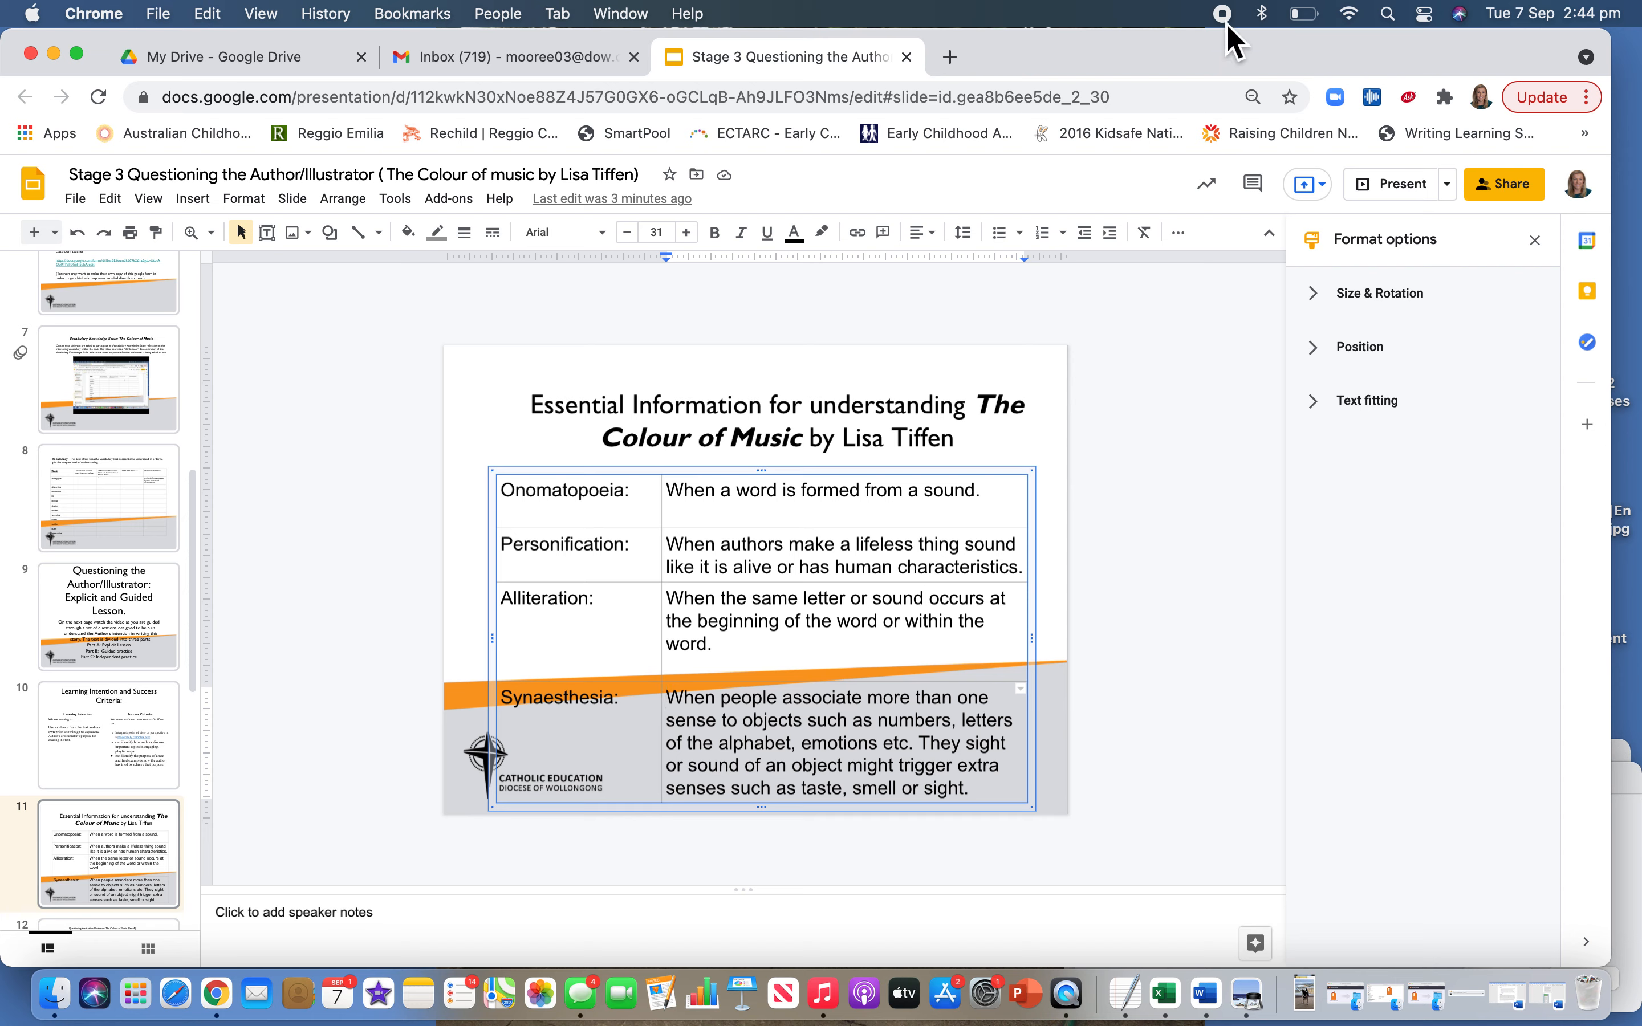